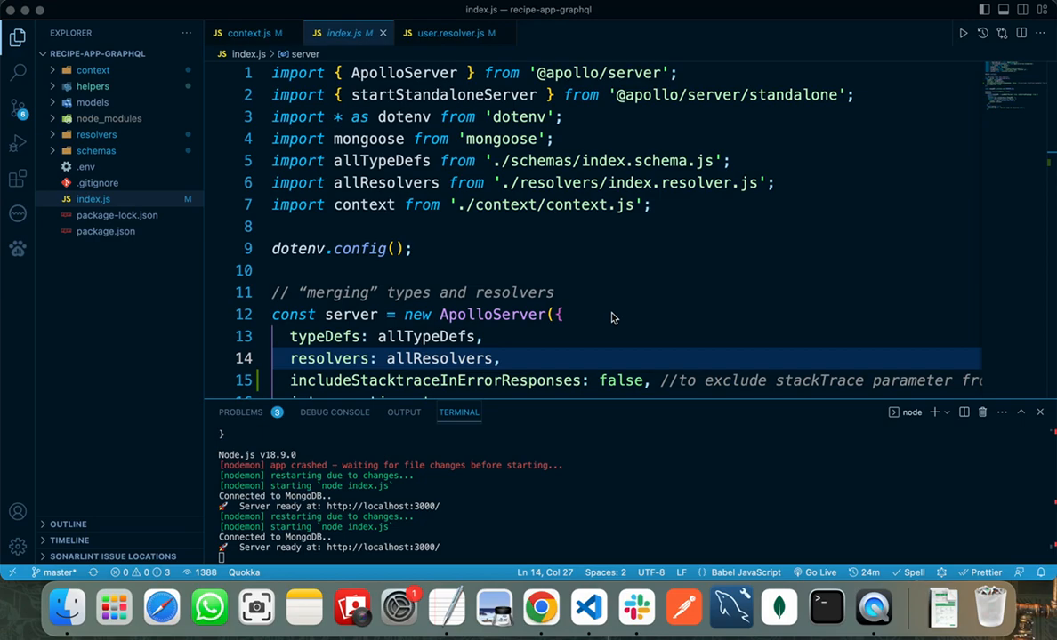
pyautogui.moveTo(541, 609)
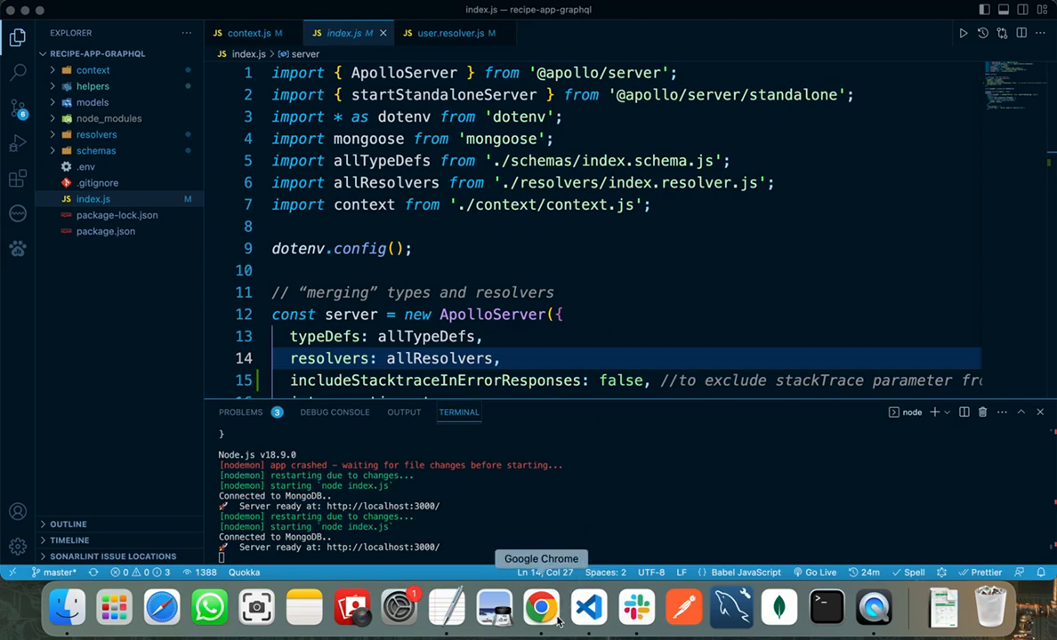
# - Run the CreateUser signup mutation in Apollo Sandbox, which fails as already registered
pyautogui.click(541, 608)
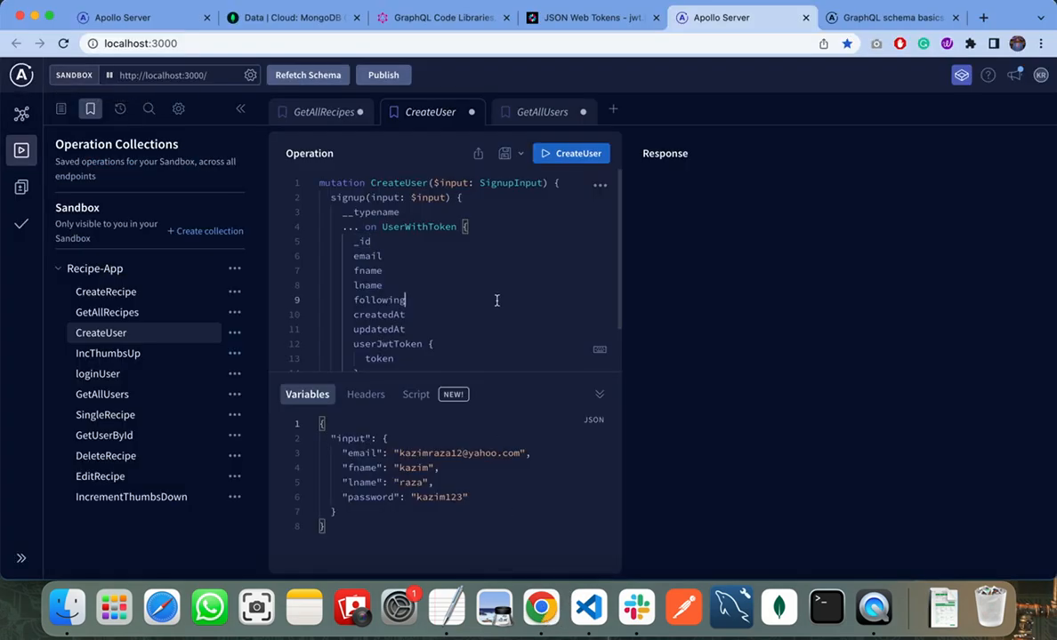
pyautogui.doubleClick(379, 299)
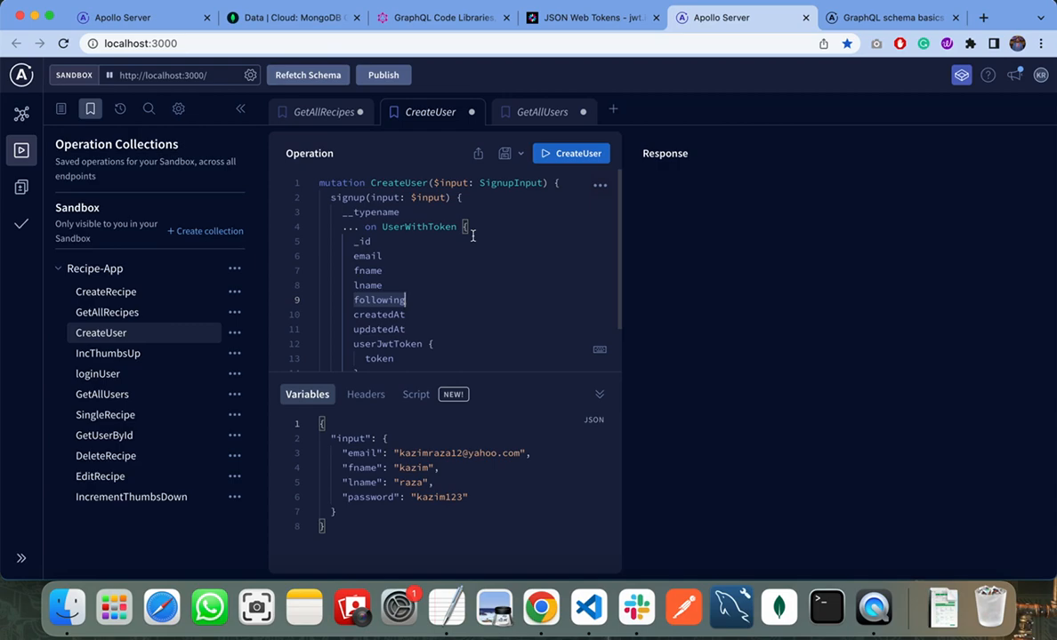
pyautogui.moveTo(466, 271)
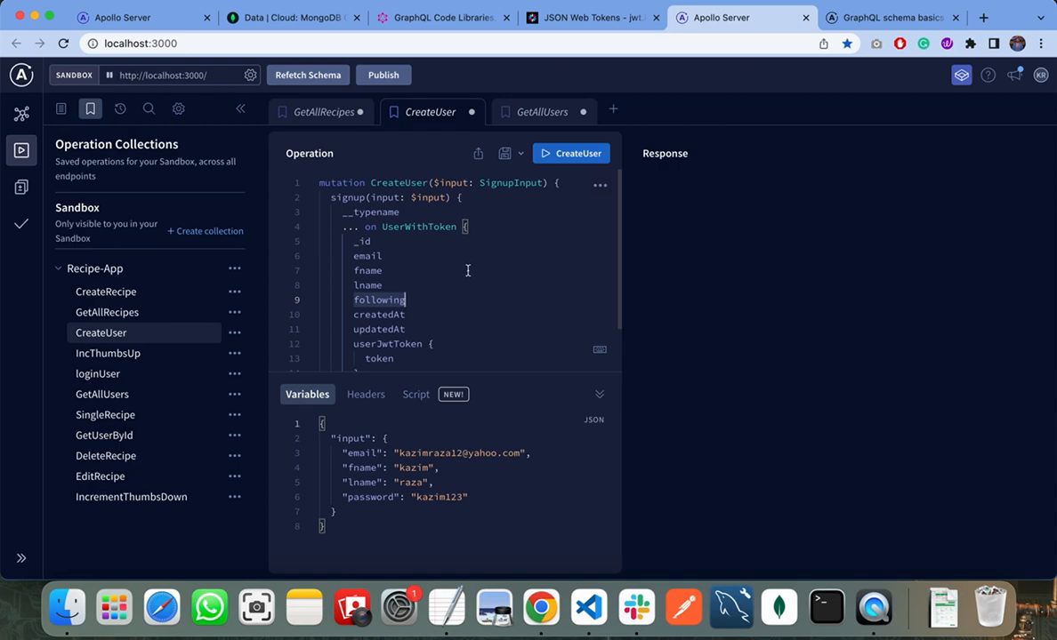
pyautogui.moveTo(571, 153)
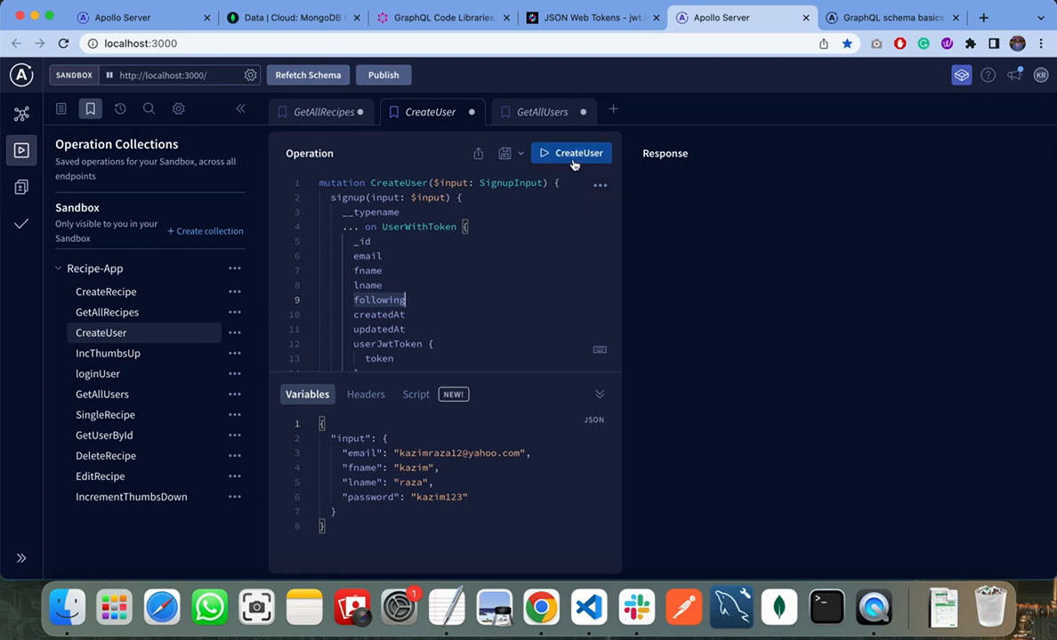
pyautogui.click(571, 153)
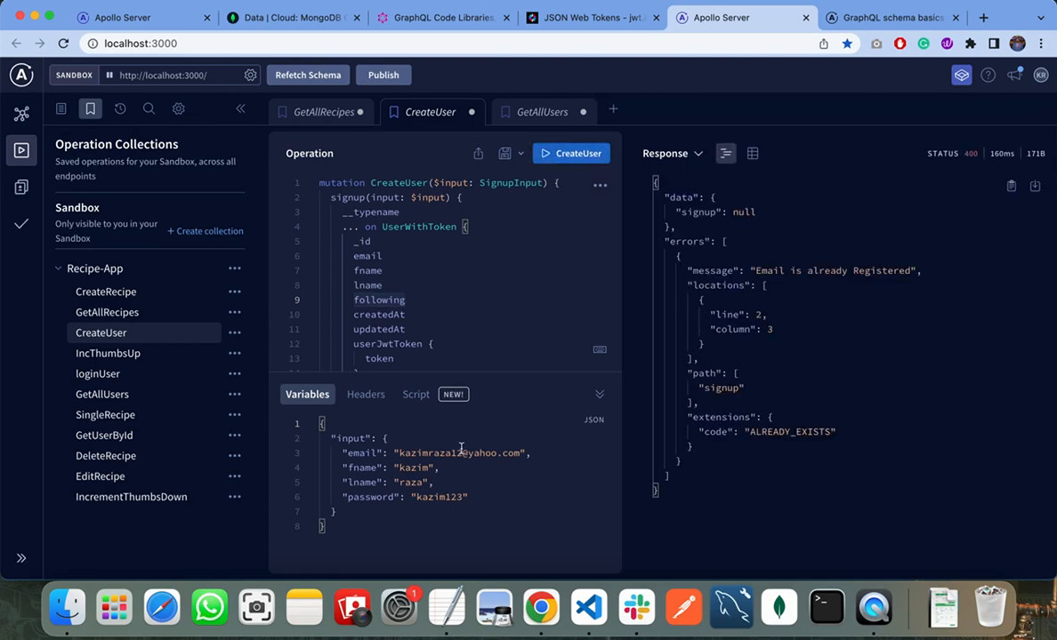
# - Change the email variable, rerun signup successfully and select the returned JWT token
pyautogui.doubleClick(459, 453)
pyautogui.write('3')
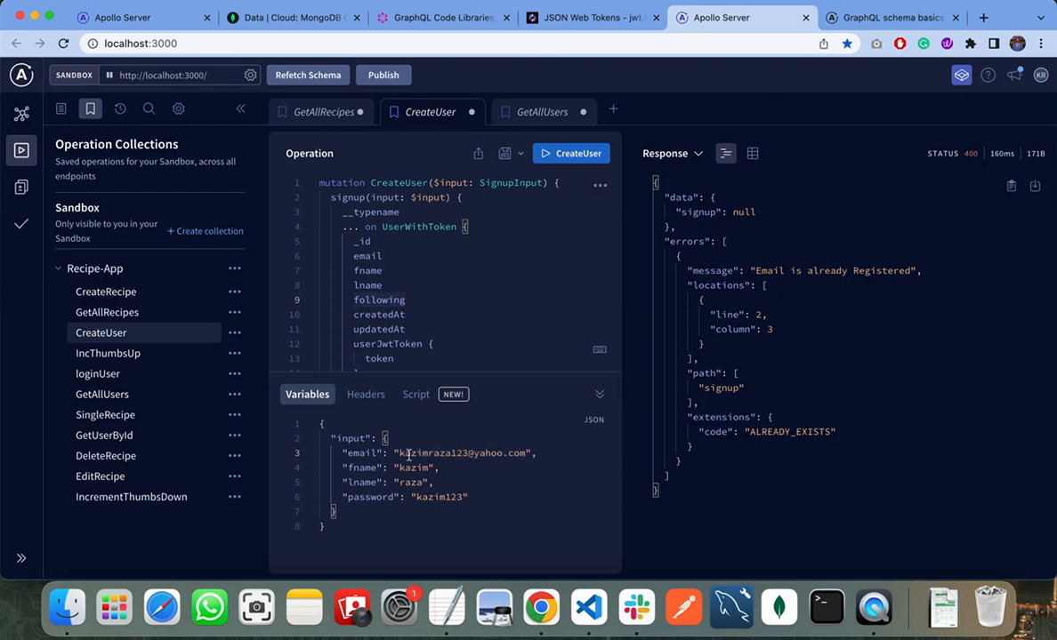
pyautogui.click(571, 153)
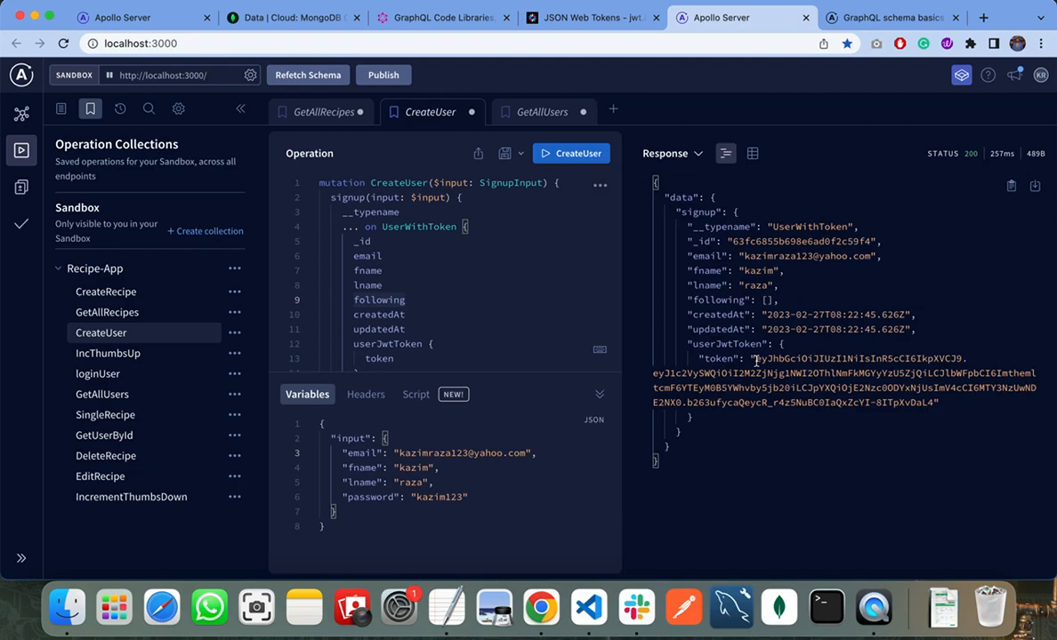
pyautogui.moveTo(754, 360); pyautogui.dragTo(934, 402)
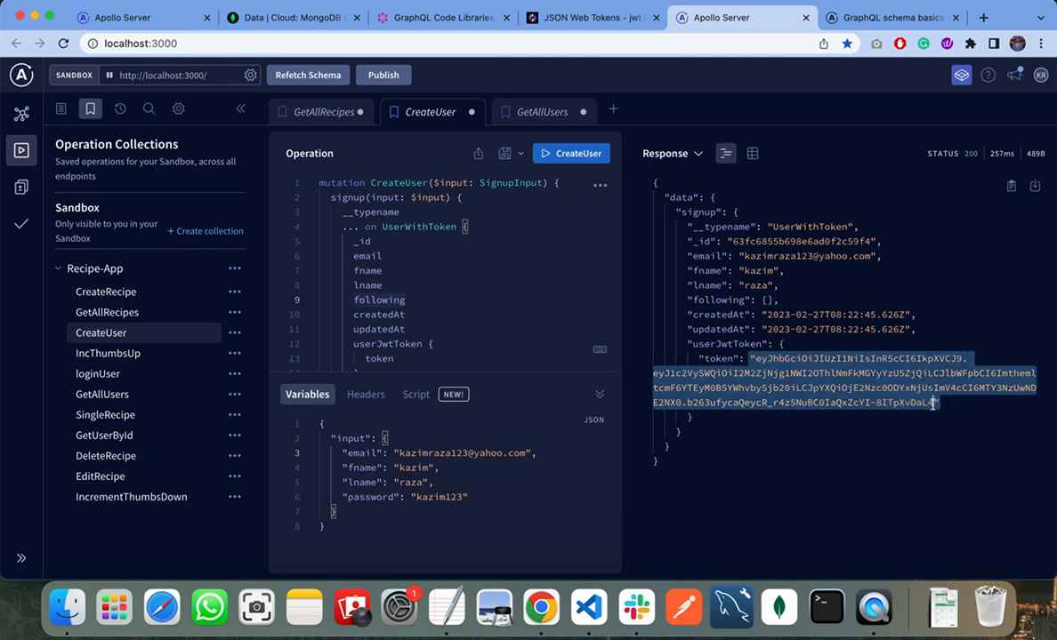
pyautogui.moveTo(614, 301)
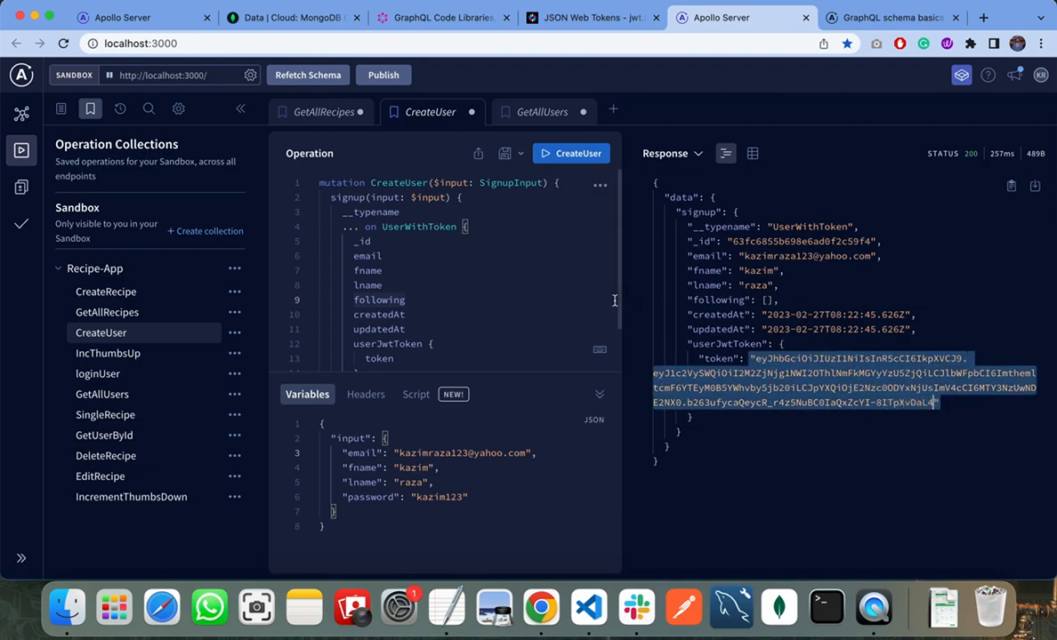
pyautogui.moveTo(530, 274)
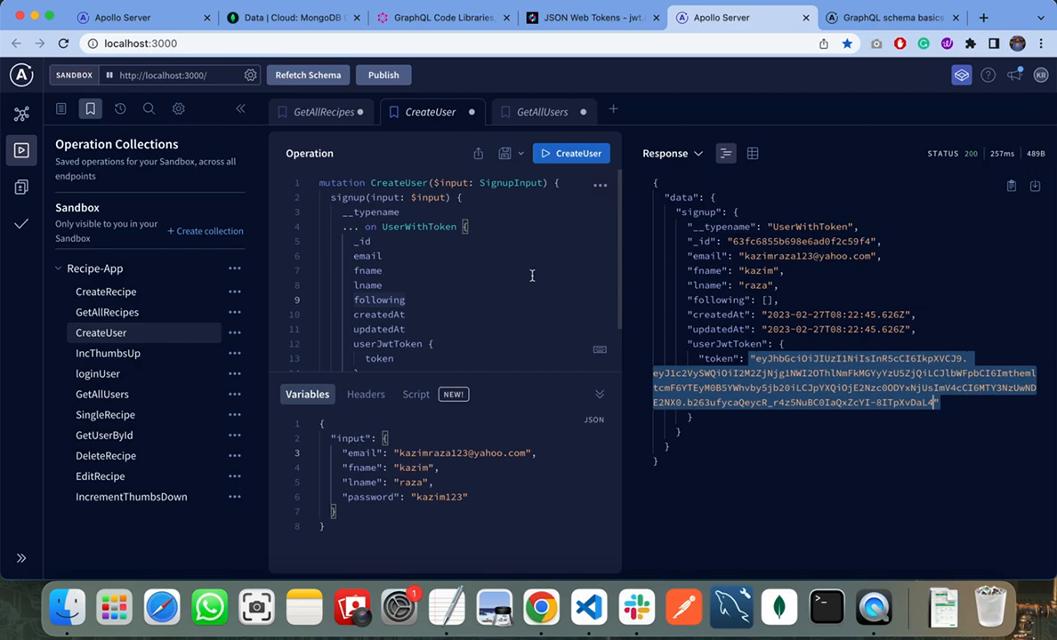
pyautogui.moveTo(479, 271)
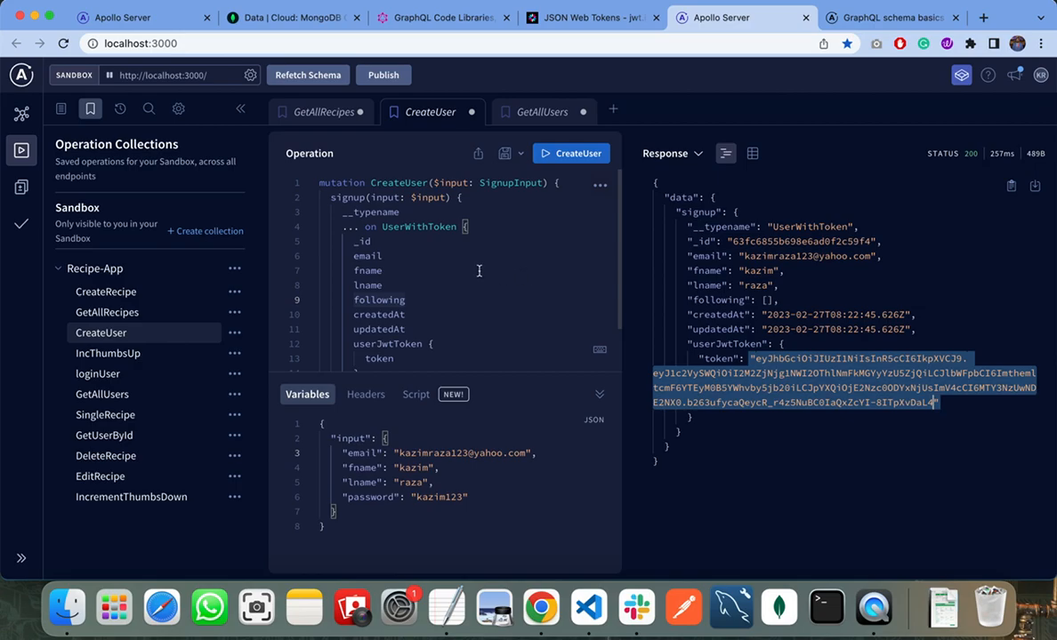
pyautogui.moveTo(305, 253)
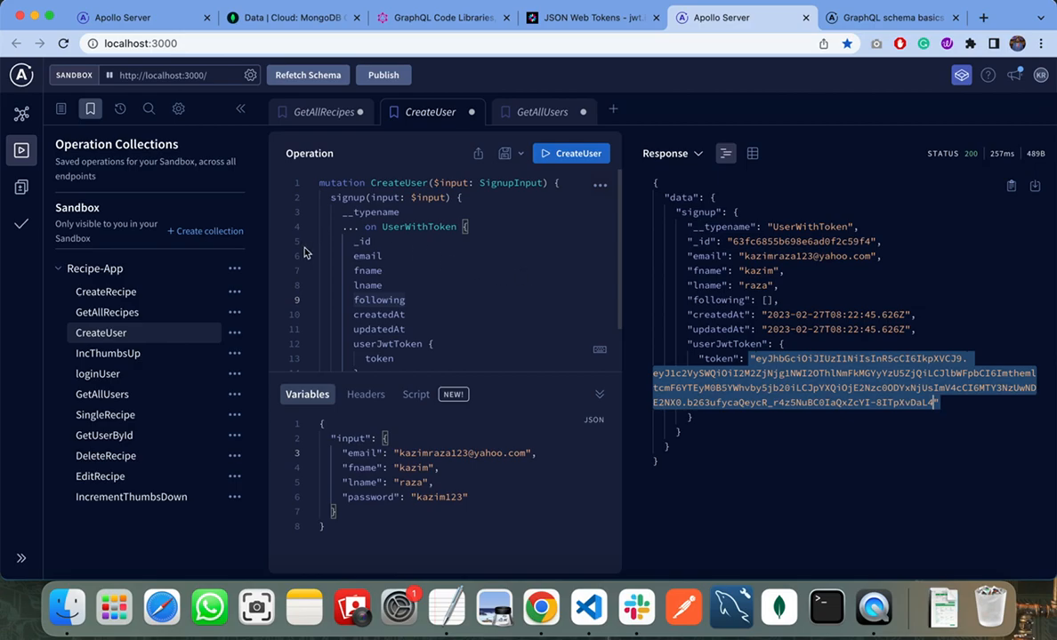
# - Run GetAllRecipes without authorization and inspect the 'User is not Authenticated' error
pyautogui.click(323, 111)
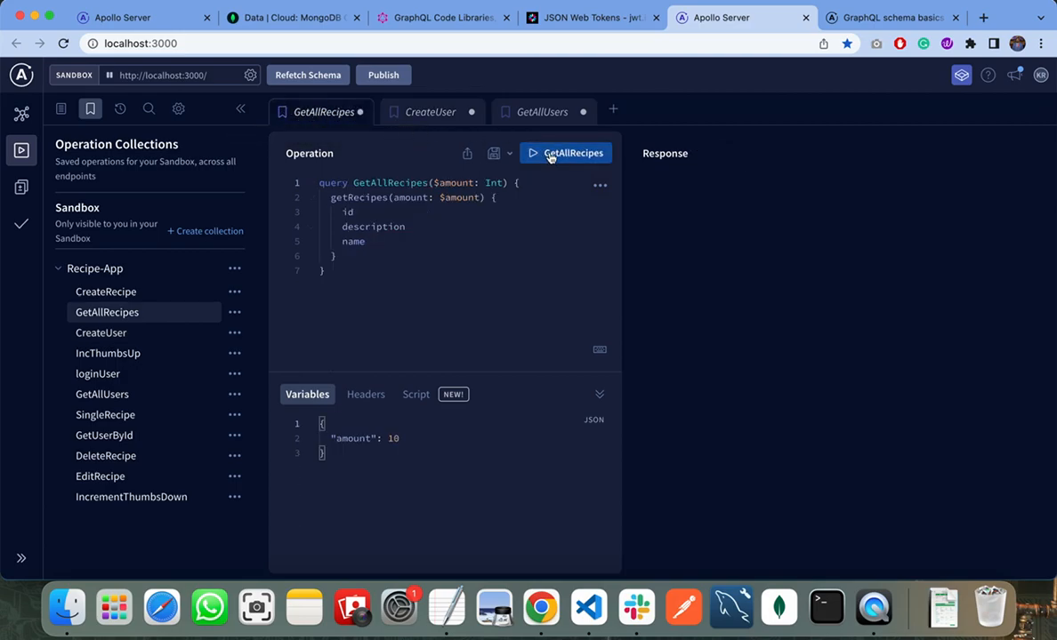
pyautogui.click(566, 153)
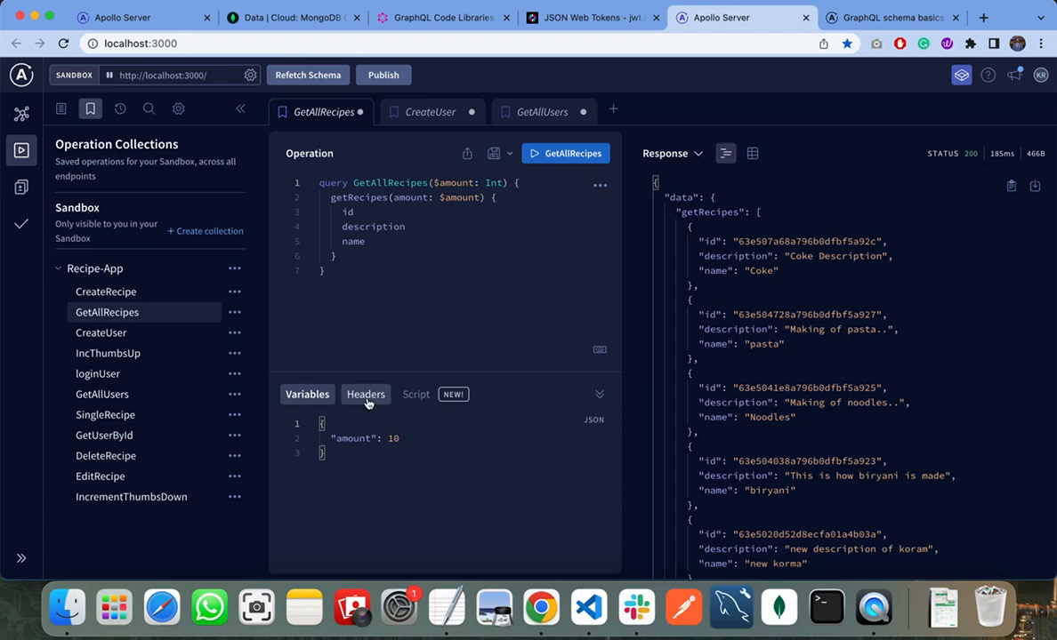
pyautogui.click(367, 395)
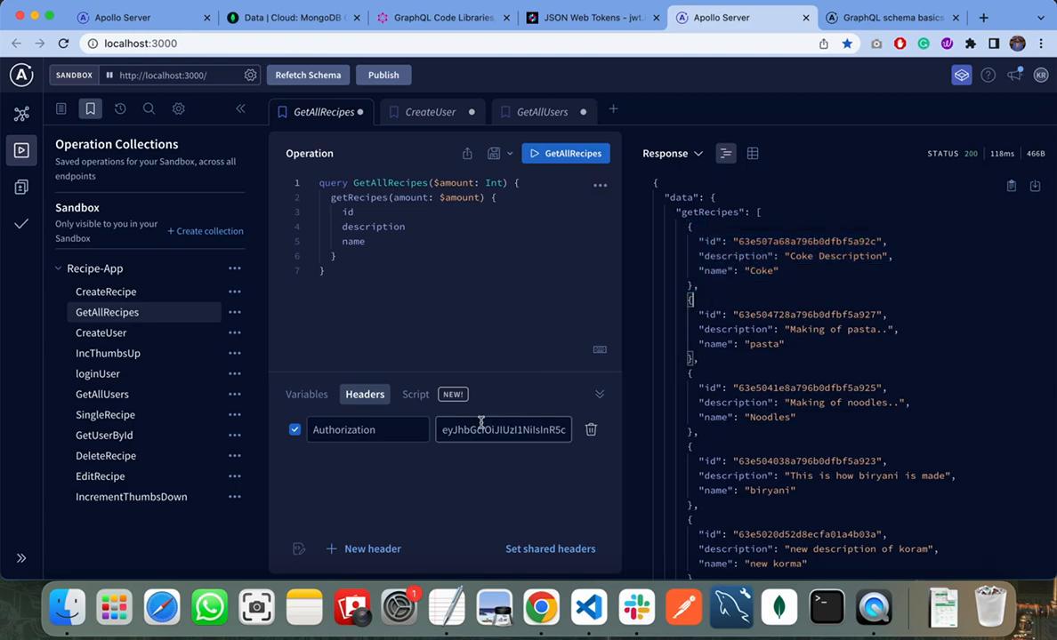
# - Run GetAllRecipes again with the Authorization header value filled in
pyautogui.click(502, 429)
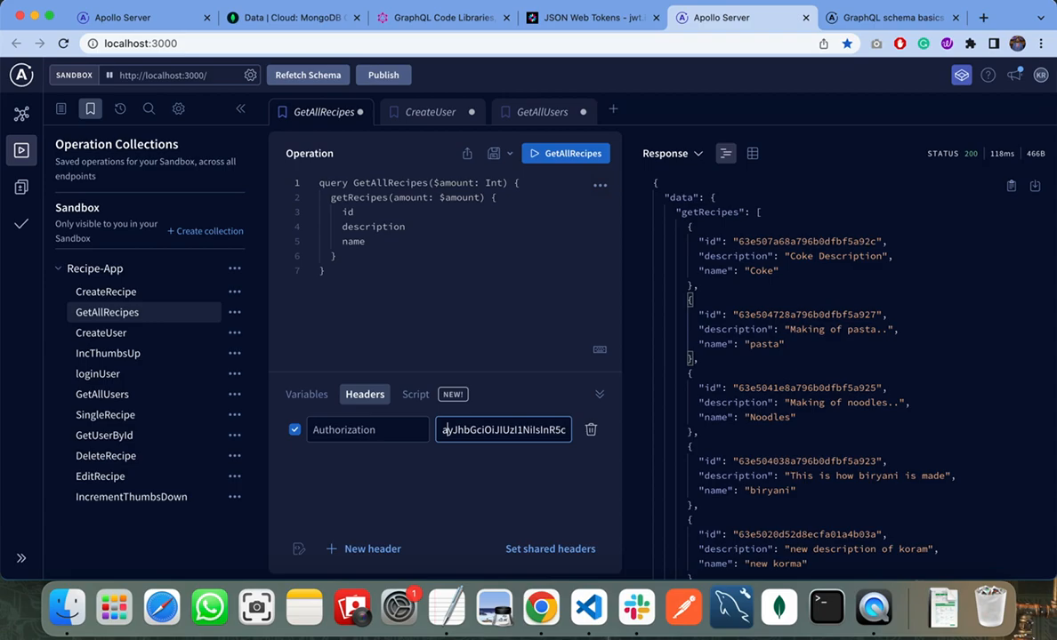
pyautogui.click(565, 153)
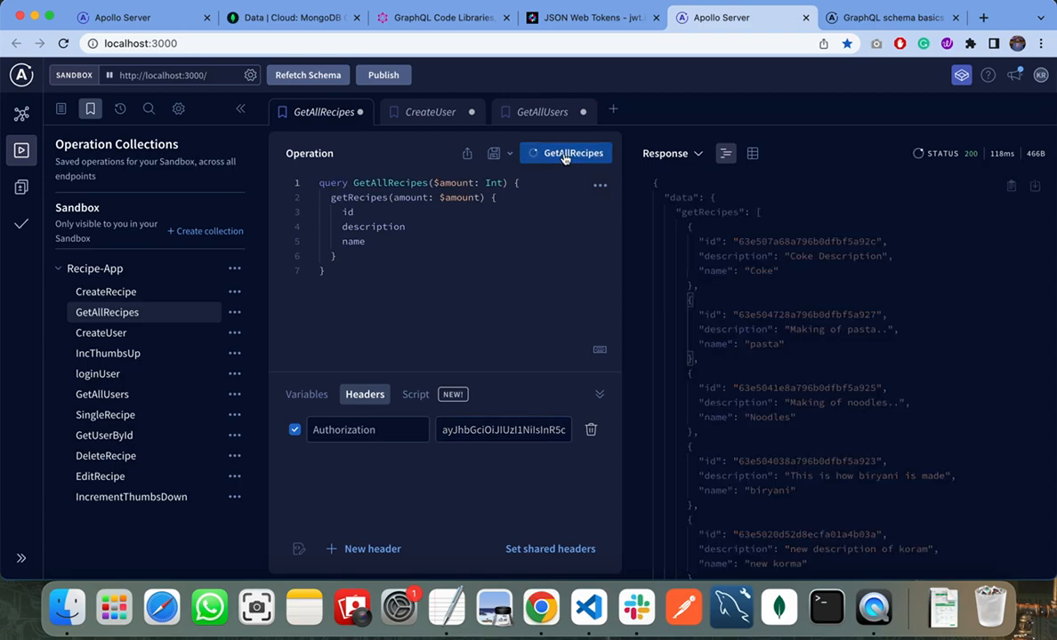
pyautogui.click(565, 153)
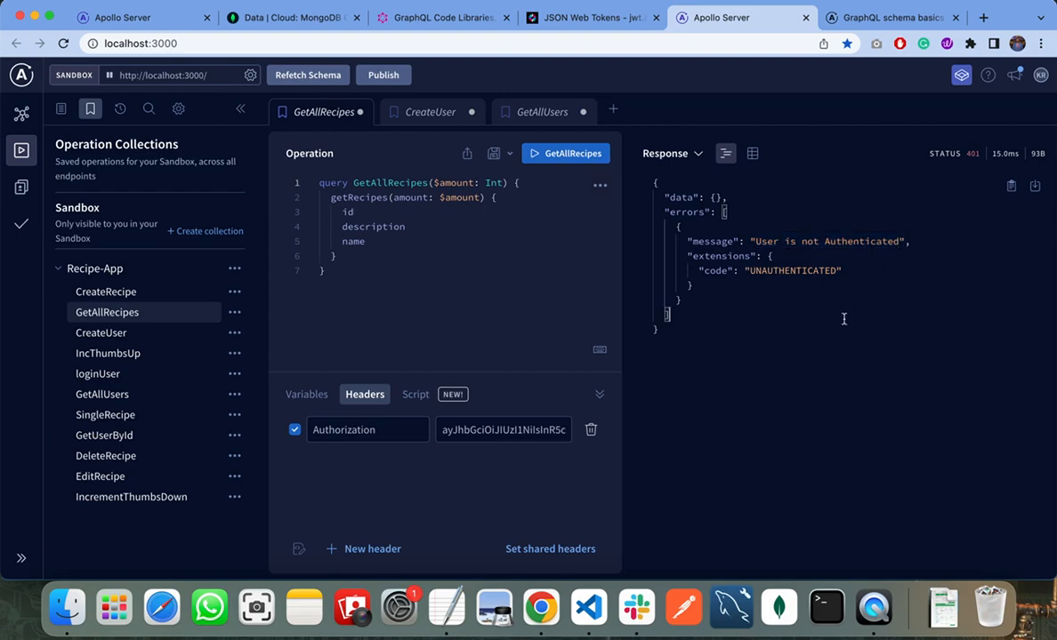
# - Disable the Authorization header and rerun GetAllRecipes to get the UNAUTHENTICATED error again
pyautogui.click(501, 429)
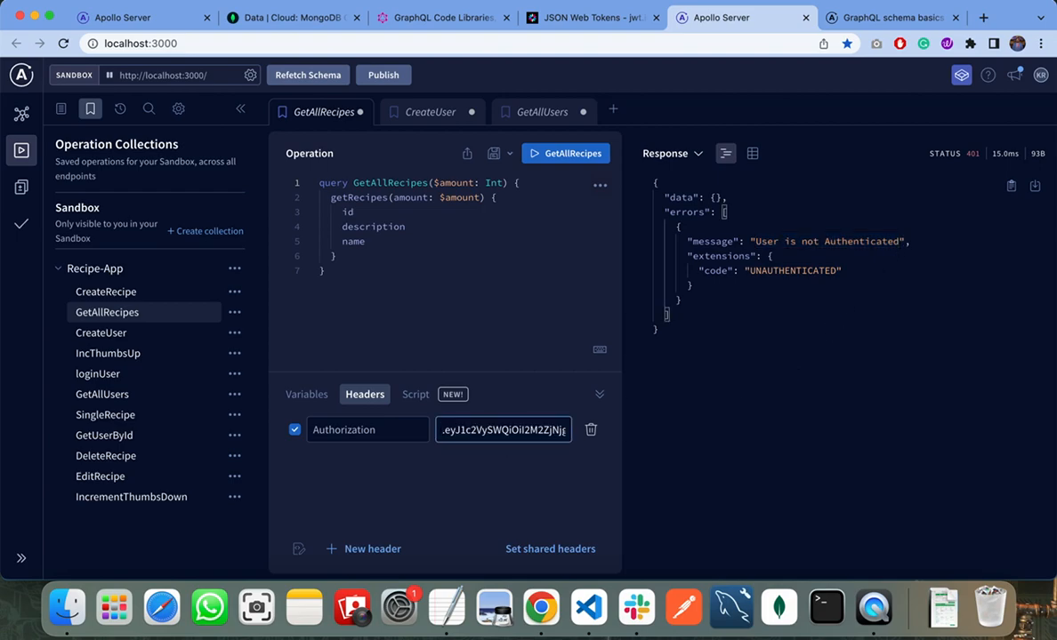
pyautogui.click(295, 428)
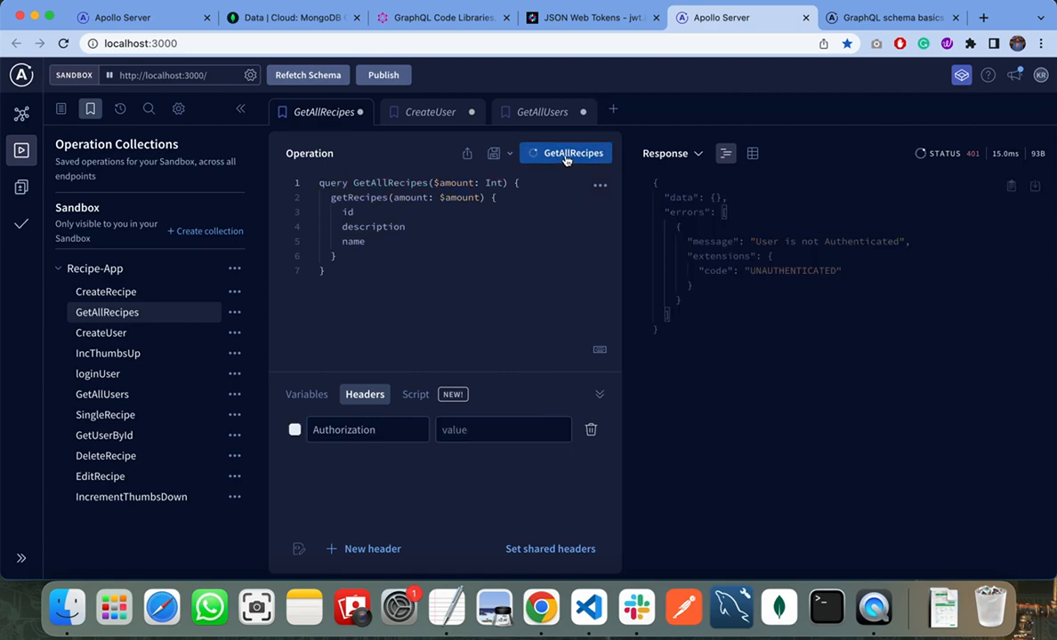
pyautogui.click(566, 153)
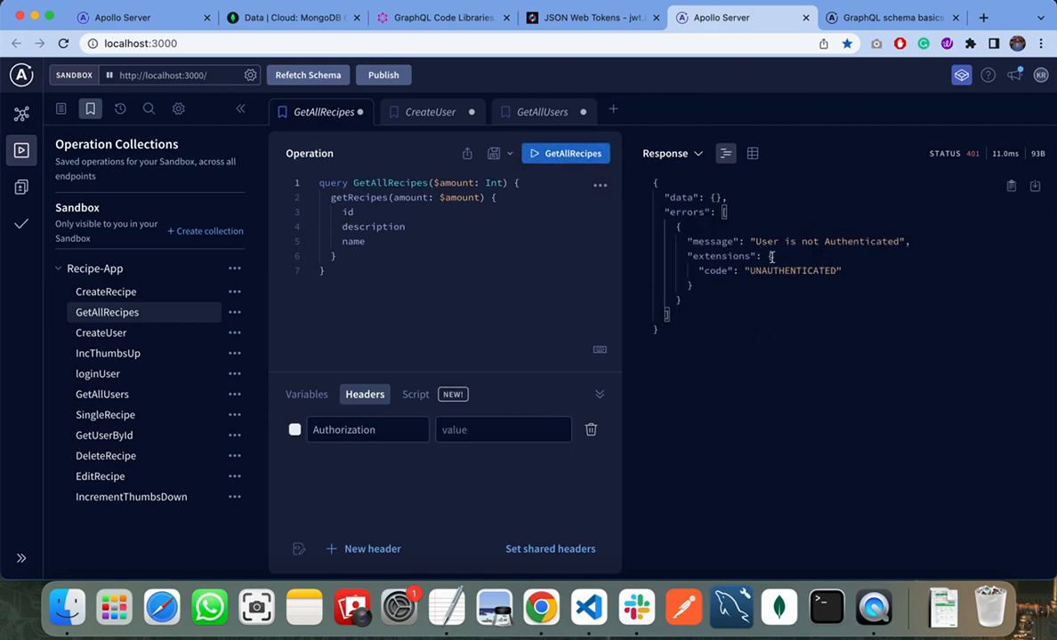
pyautogui.moveTo(786, 252)
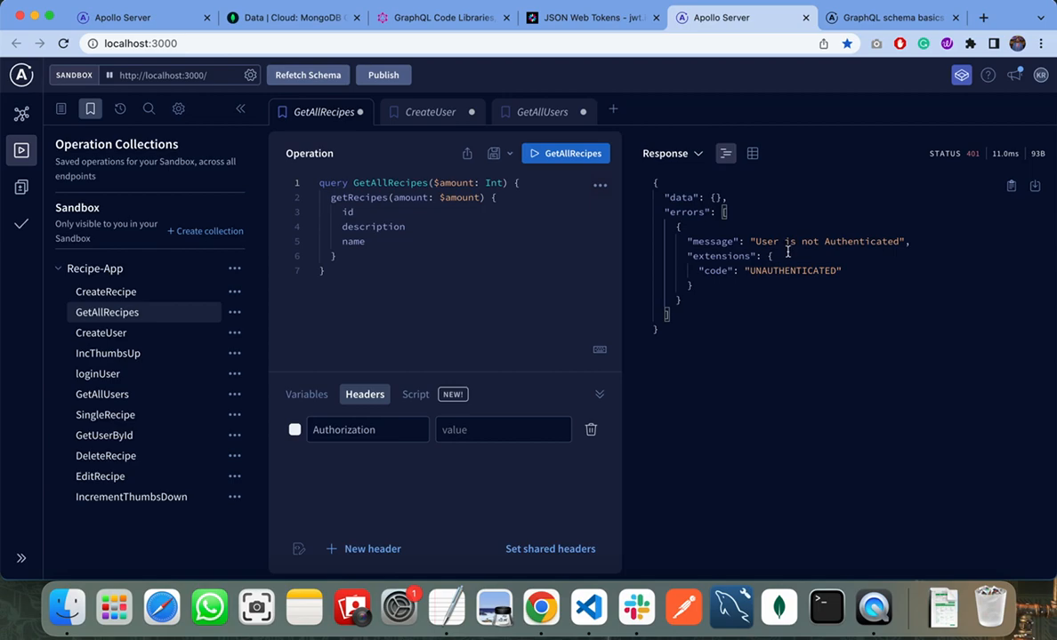
pyautogui.moveTo(589, 609)
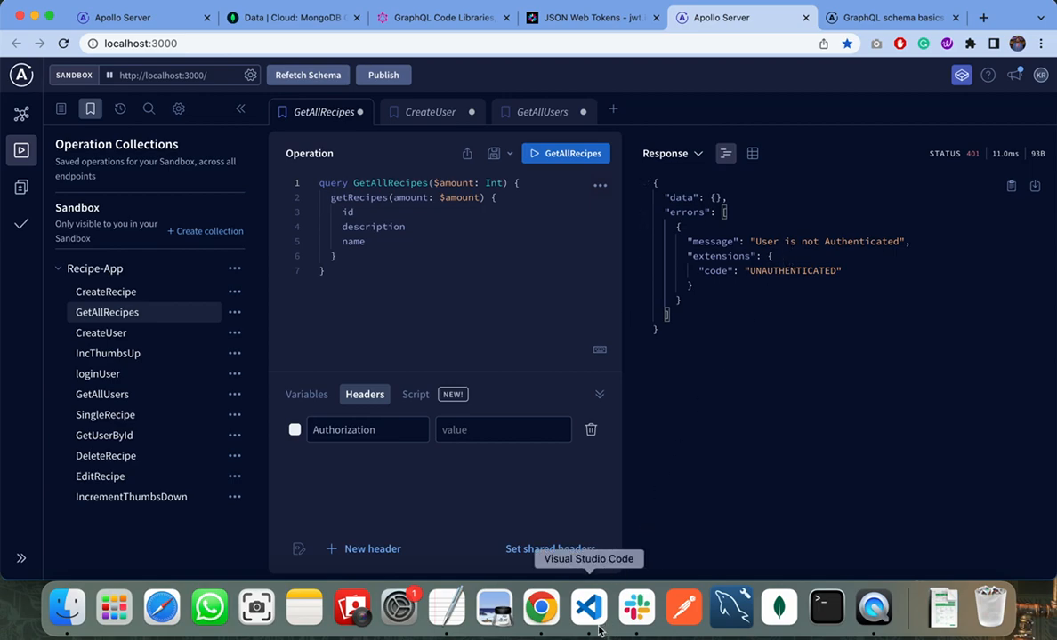
# - Show index.js where context is passed to startStandaloneServer next to the port
pyautogui.click(587, 608)
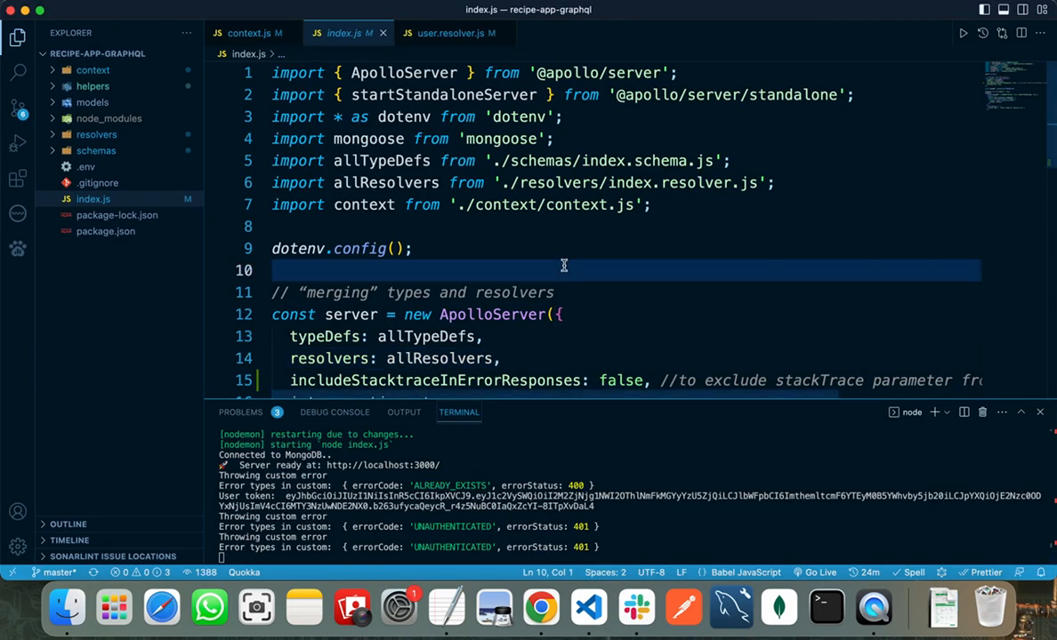
pyautogui.scroll(-3)
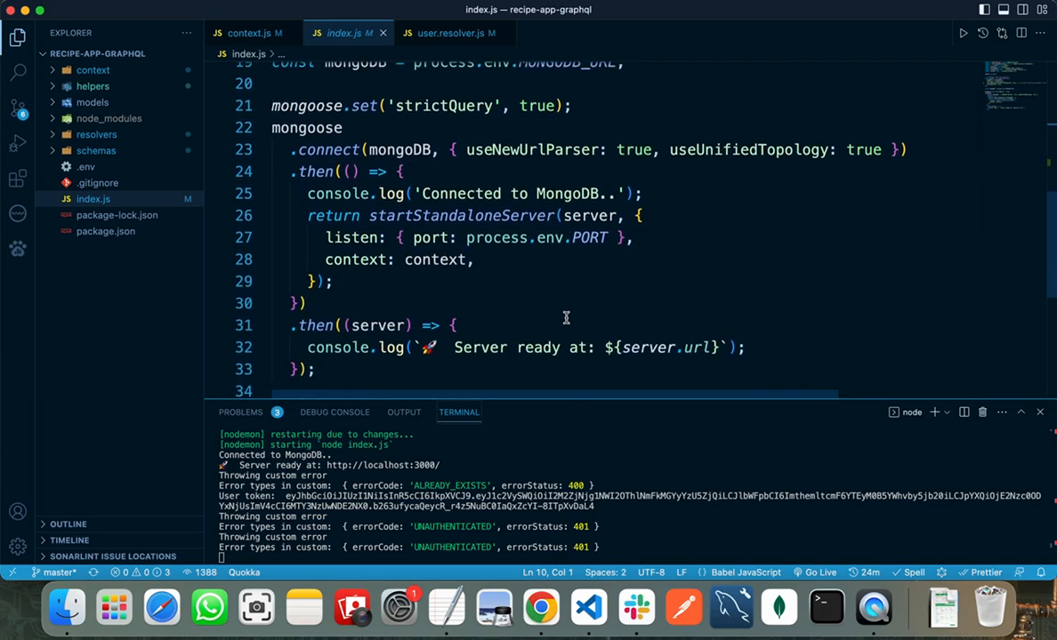
pyautogui.click(558, 281)
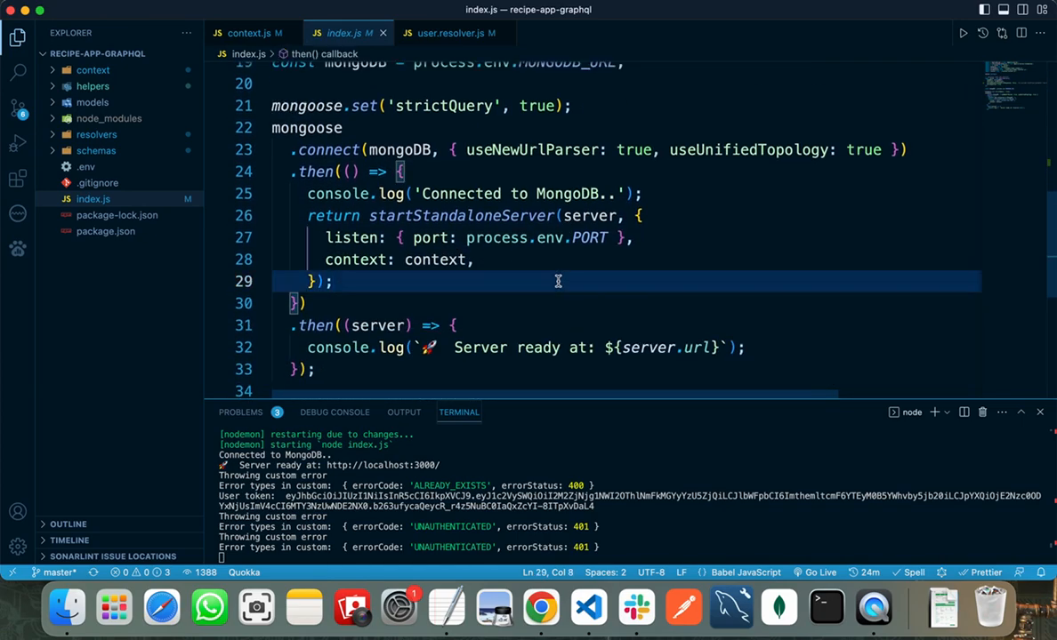
pyautogui.moveTo(366, 260)
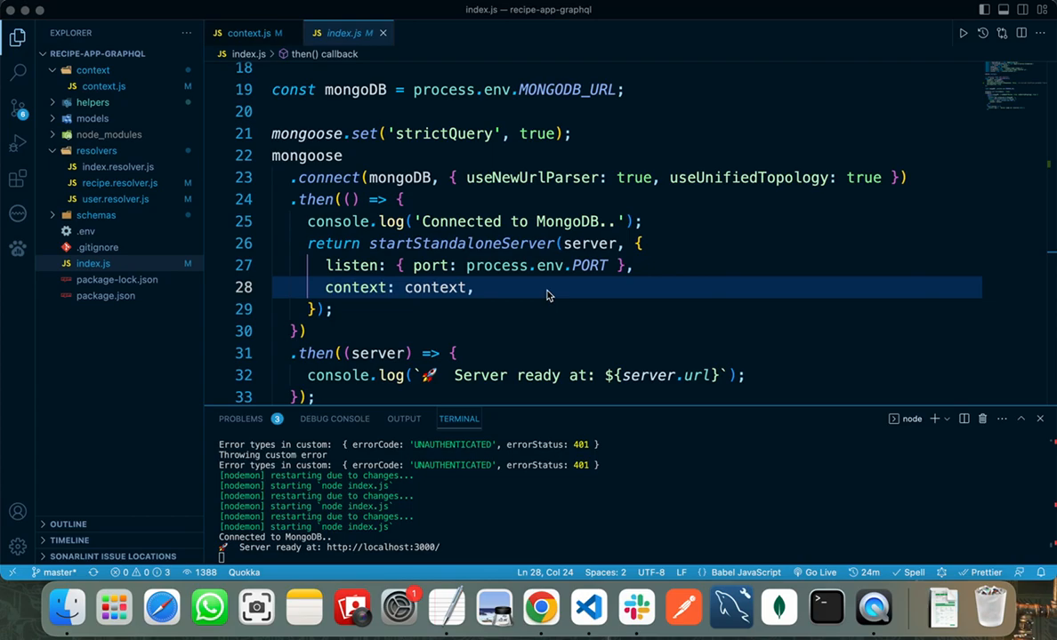
pyautogui.moveTo(553, 283)
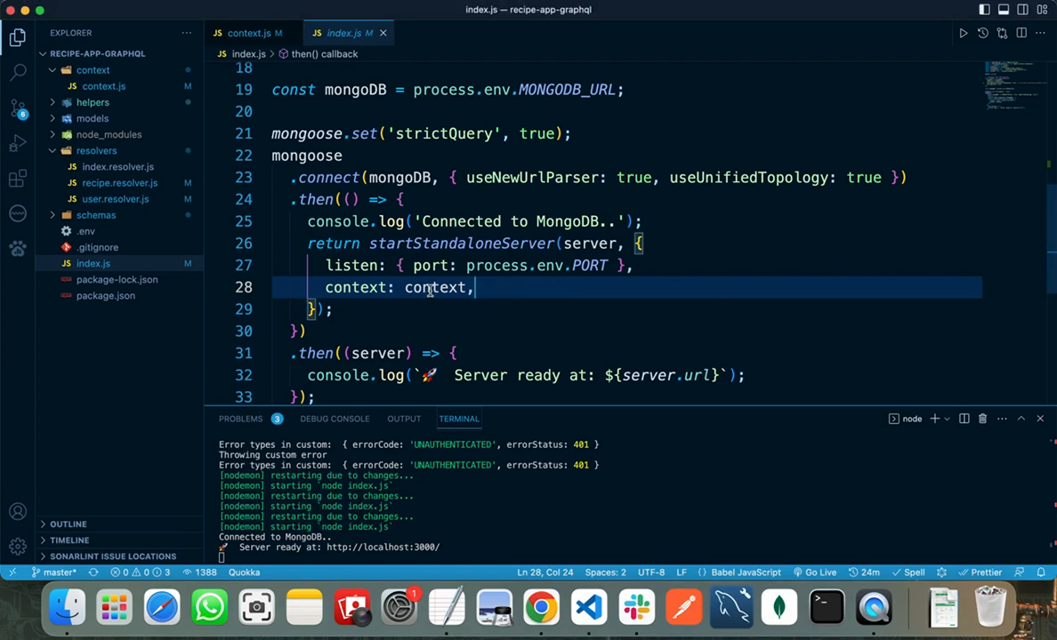
pyautogui.doubleClick(436, 286)
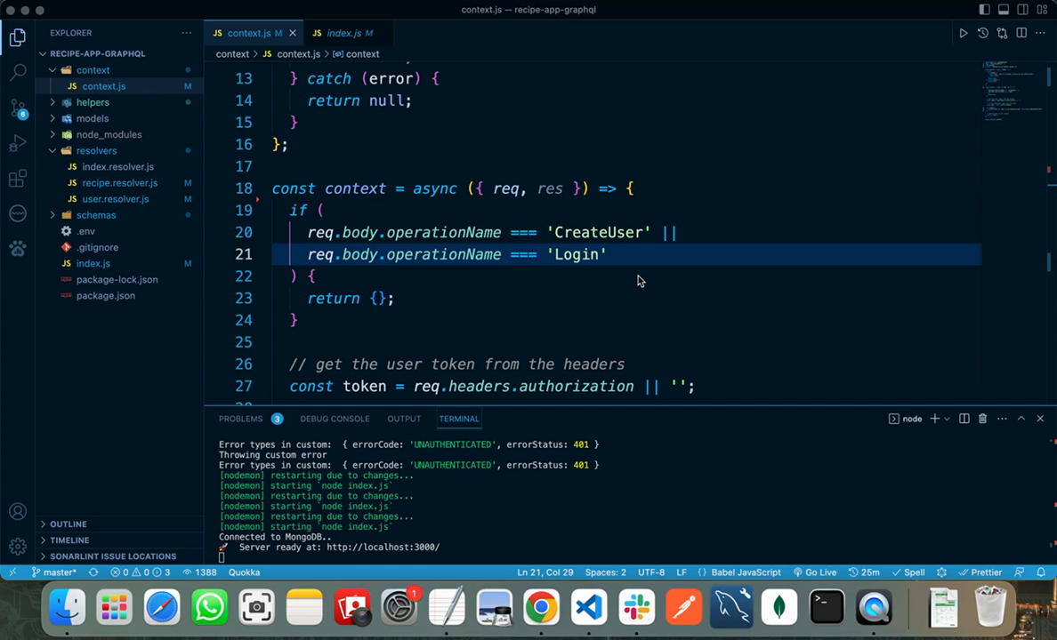
# - Show context.js reading req.headers.authorization and passing the token to getUser
pyautogui.click(436, 299)
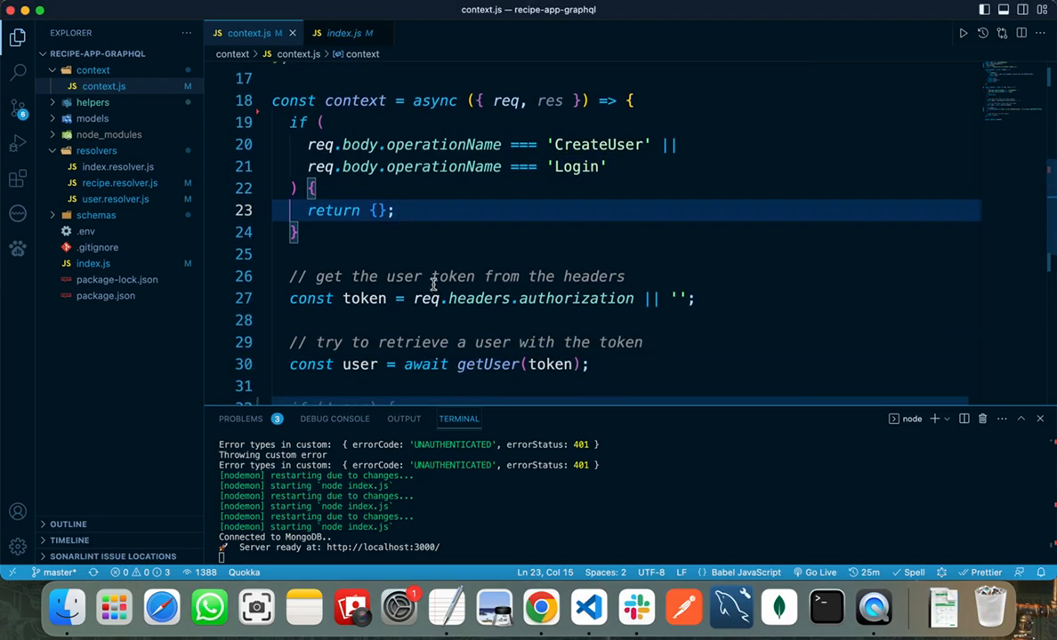
pyautogui.click(380, 254)
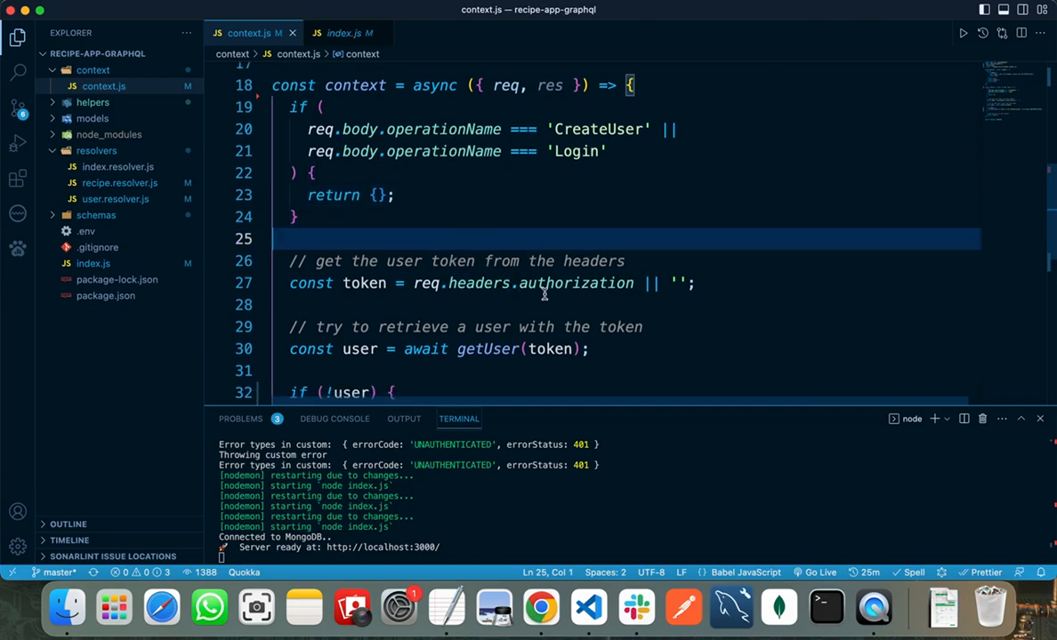
pyautogui.doubleClick(575, 283)
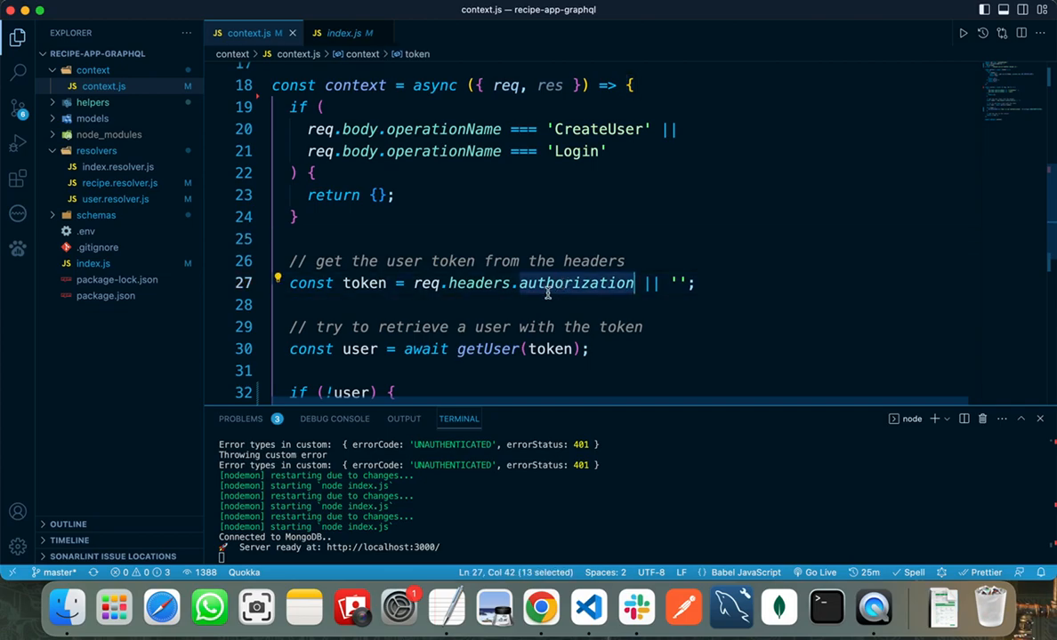
pyautogui.moveTo(562, 297)
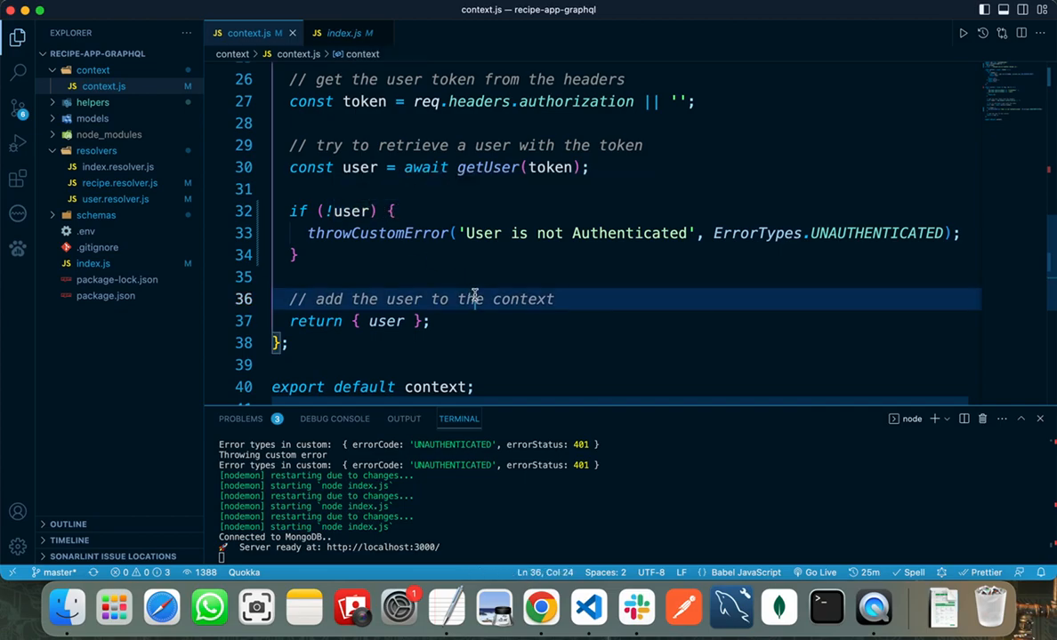
pyautogui.moveTo(633, 245)
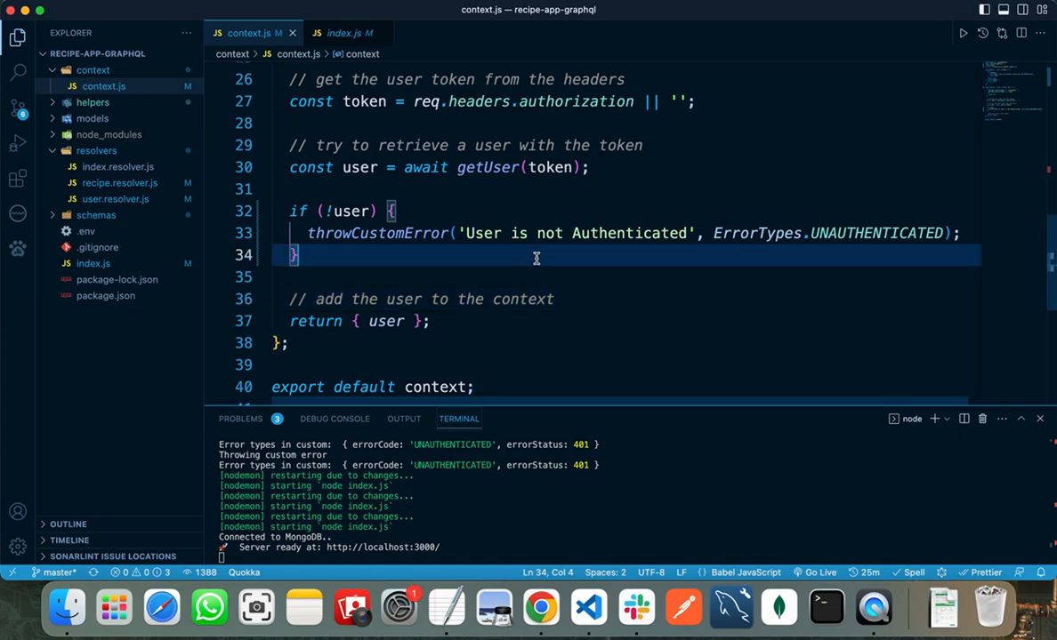
pyautogui.moveTo(455, 327)
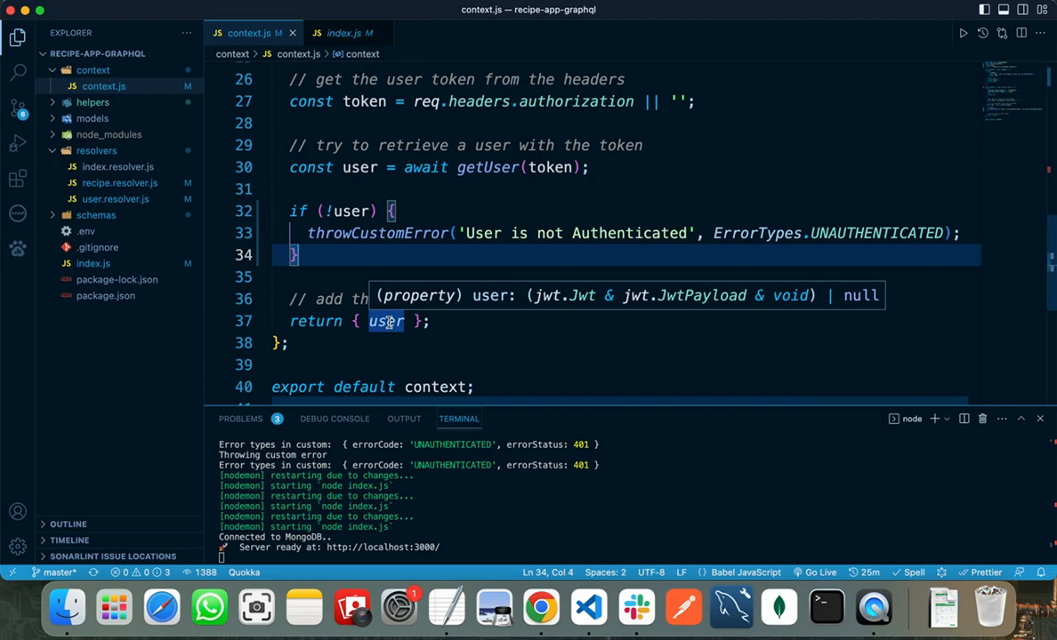
pyautogui.moveTo(130, 181)
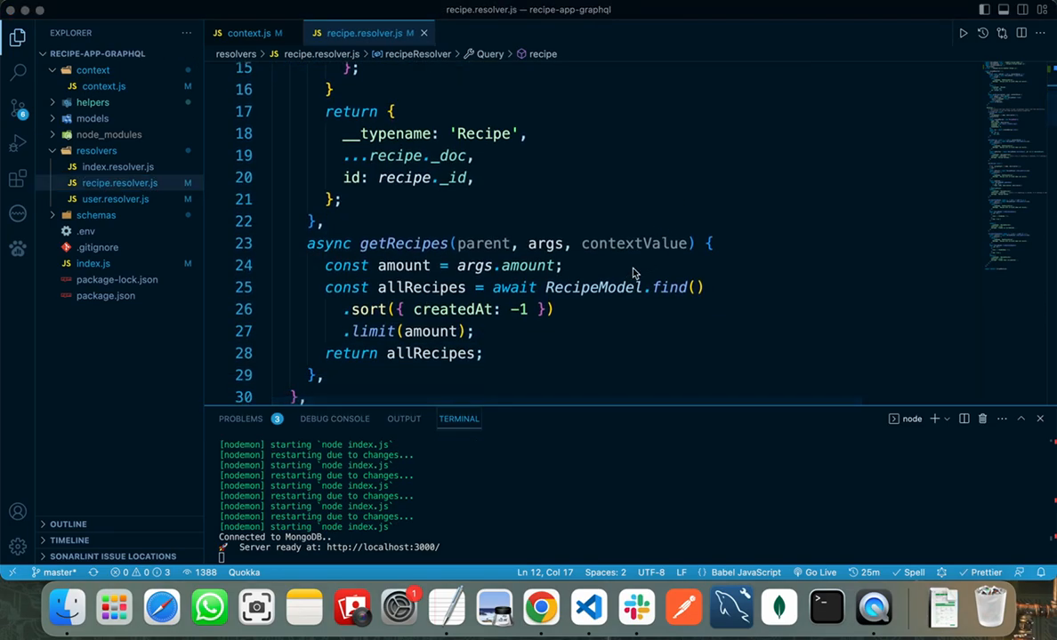
# - Add console.log(contextValue) at the start of getRecipes in recipe.resolver.js
pyautogui.doubleClick(634, 242)
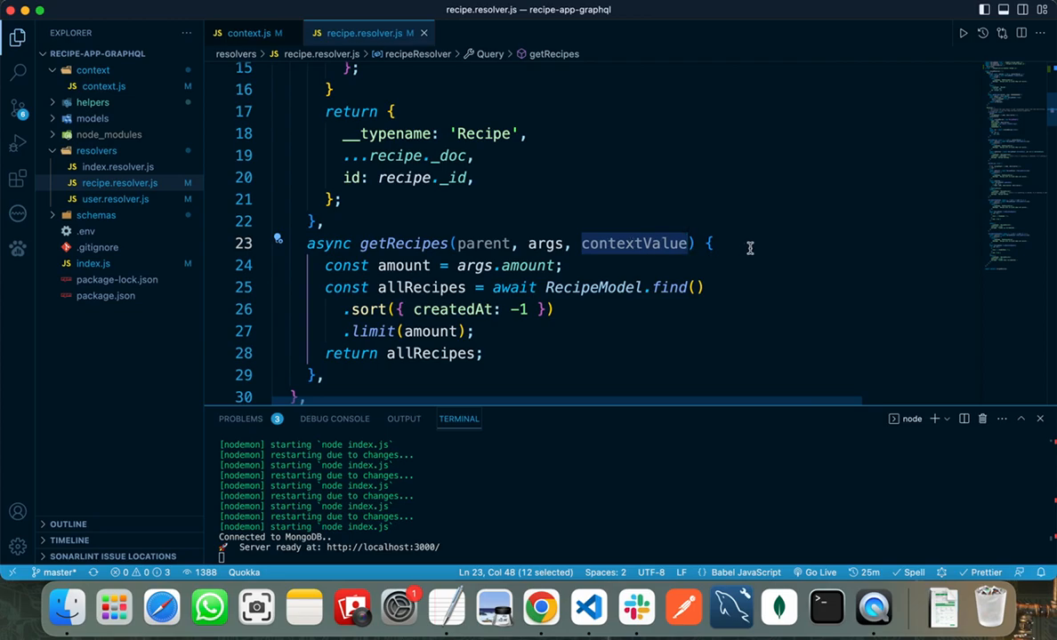
pyautogui.write('log(contextValue);')
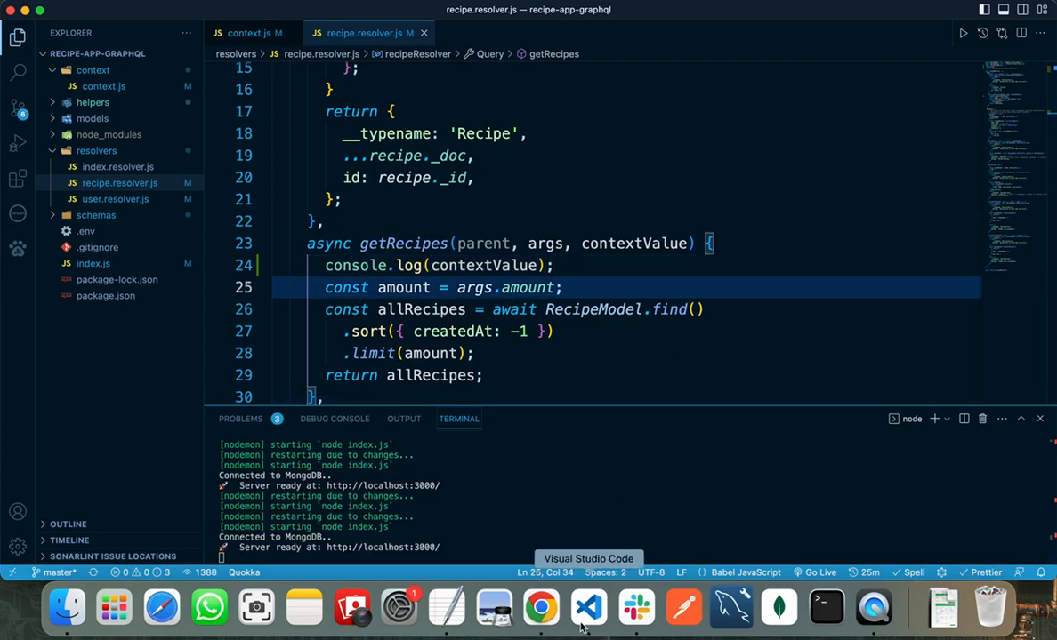
pyautogui.click(540, 608)
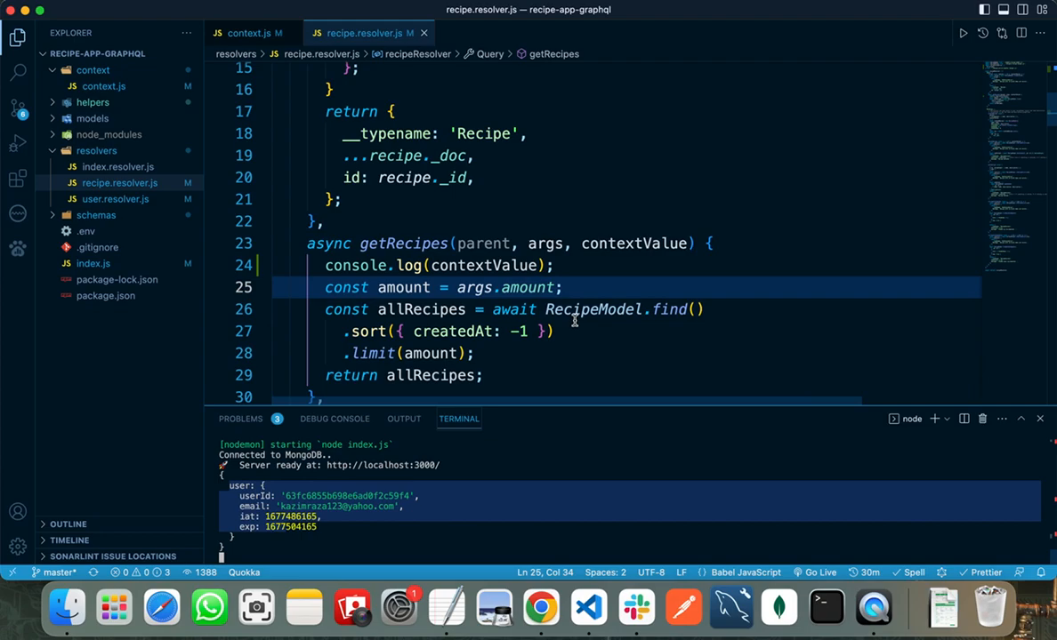
pyautogui.moveTo(439, 212)
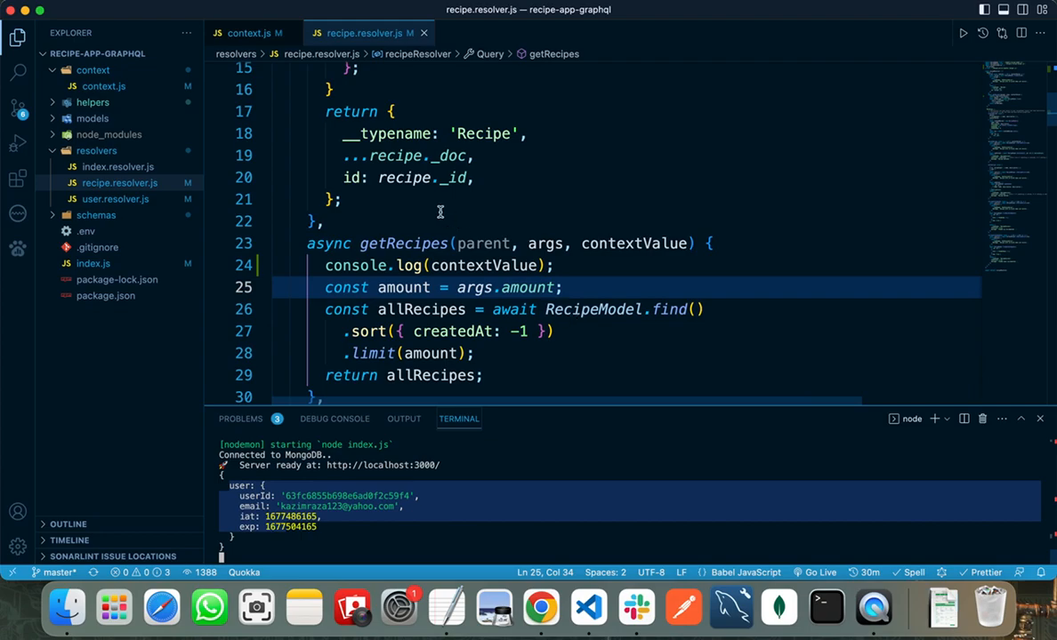